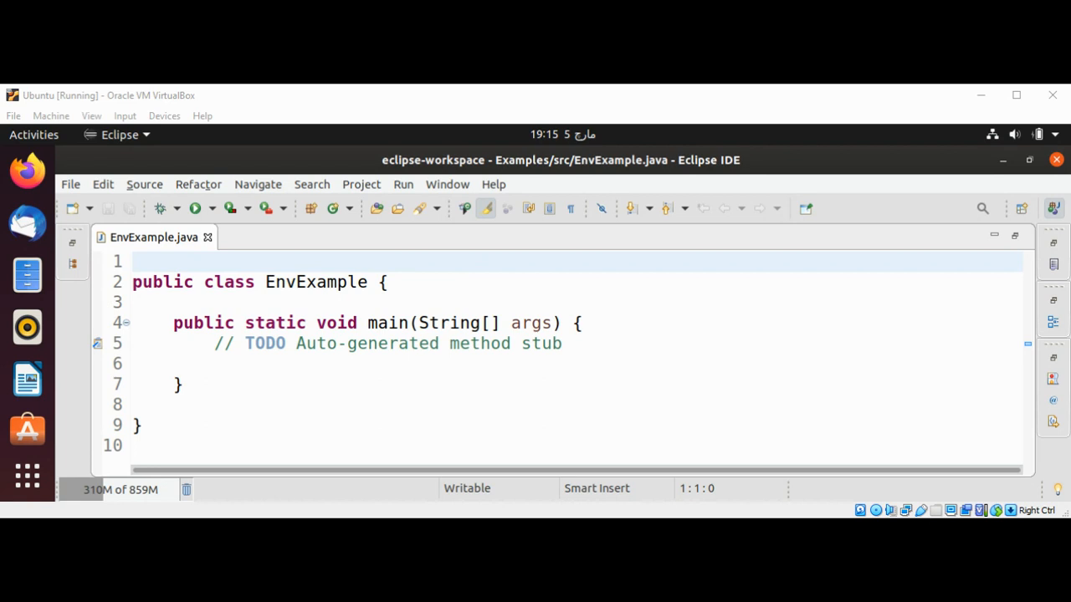
Delete the '// TODO Auto-generated method stub' line from main.
left_click(134, 261)
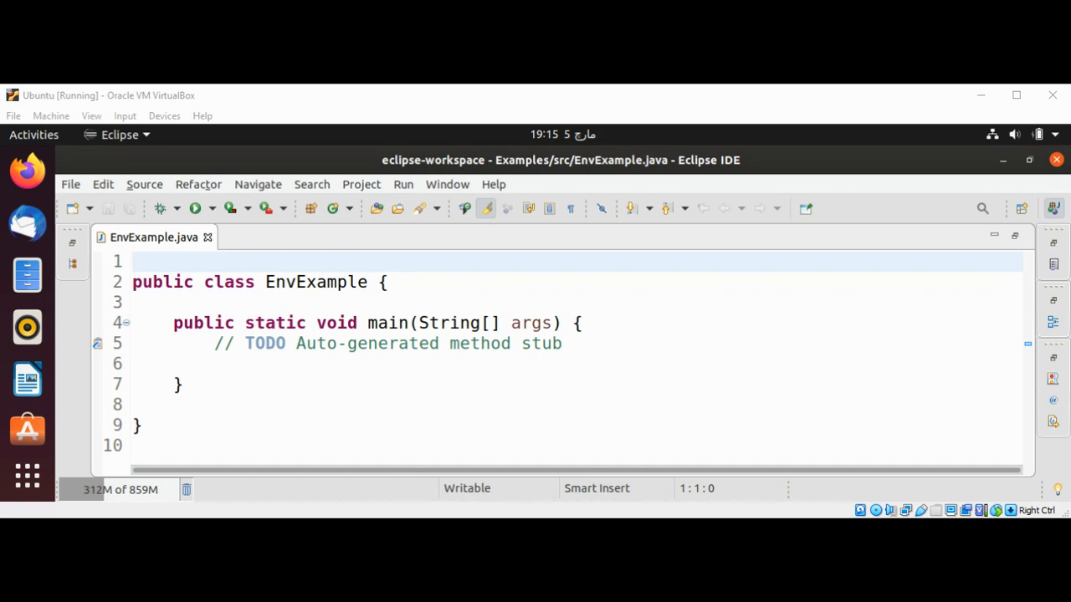
left_click(134, 261)
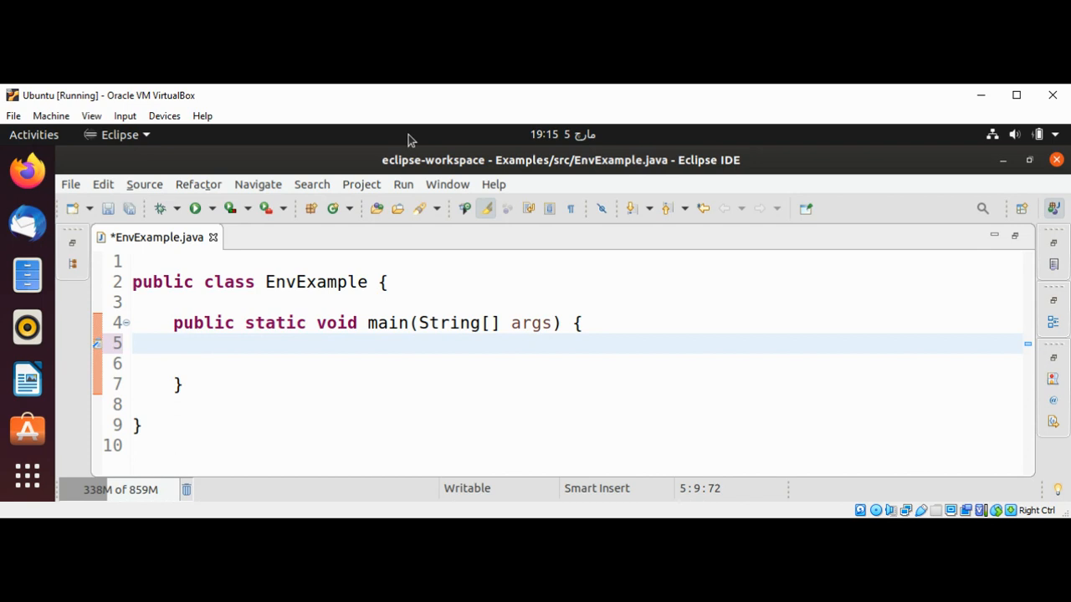
mouse_move(410, 105)
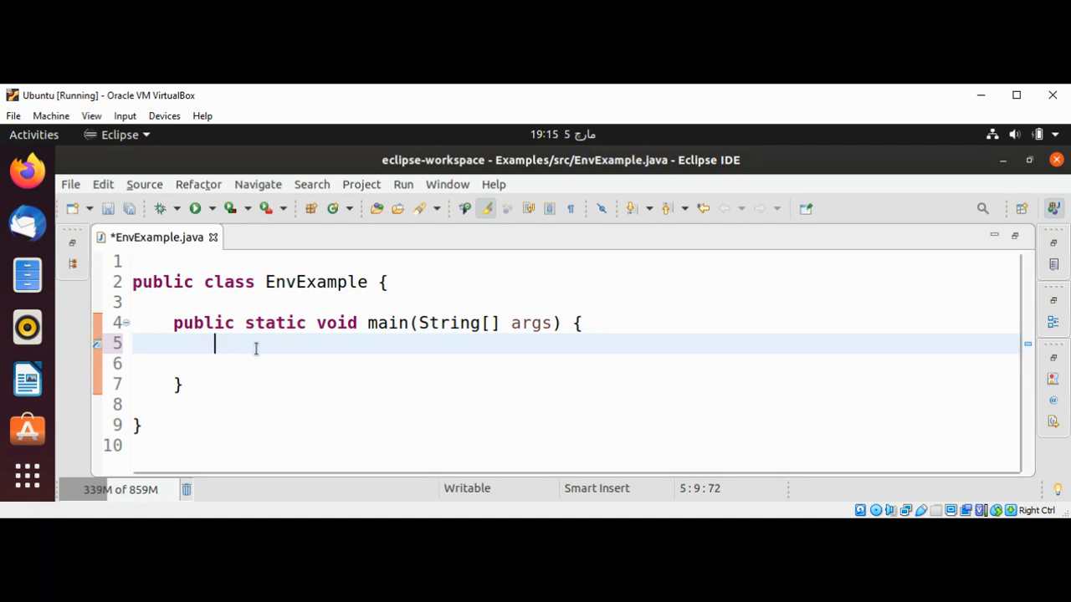
Add System.out.println("Path:"+System.getenv("PATH")); to main, removing the stray parenthesis.
type("System")
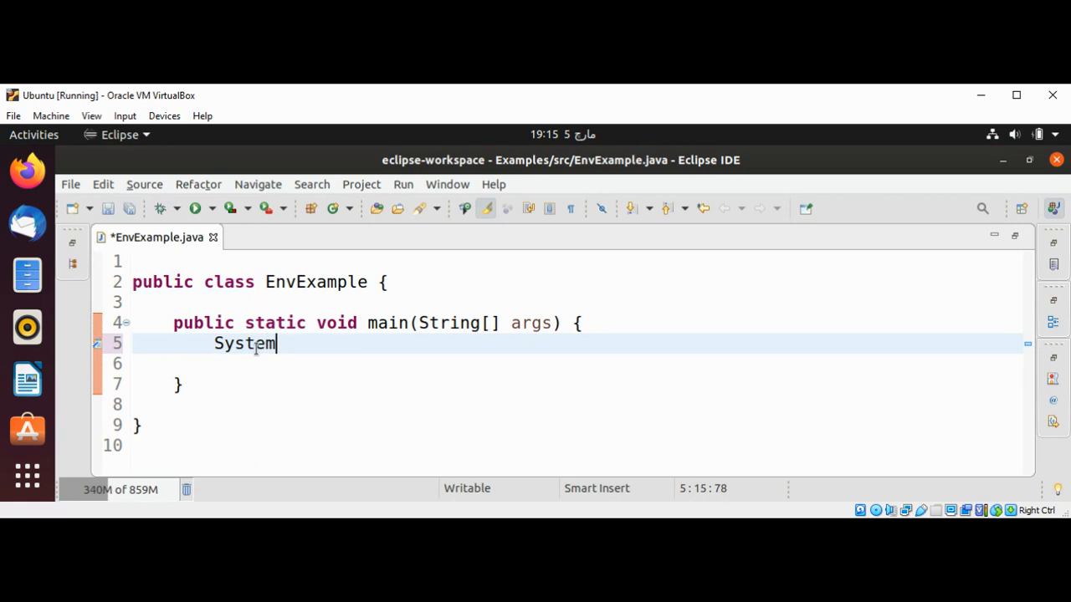
type(".")
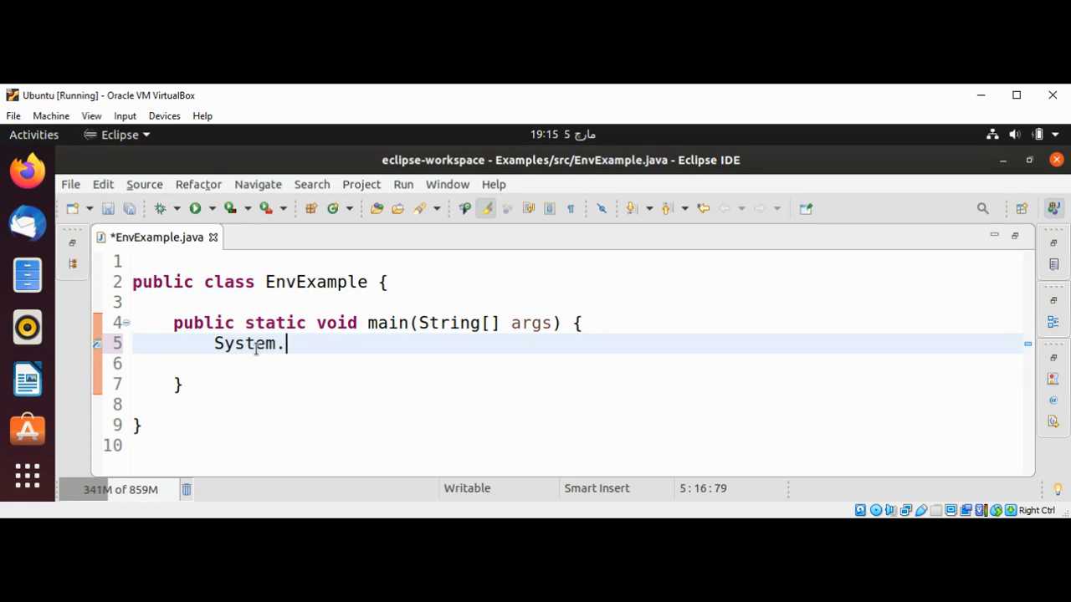
mouse_move(616, 407)
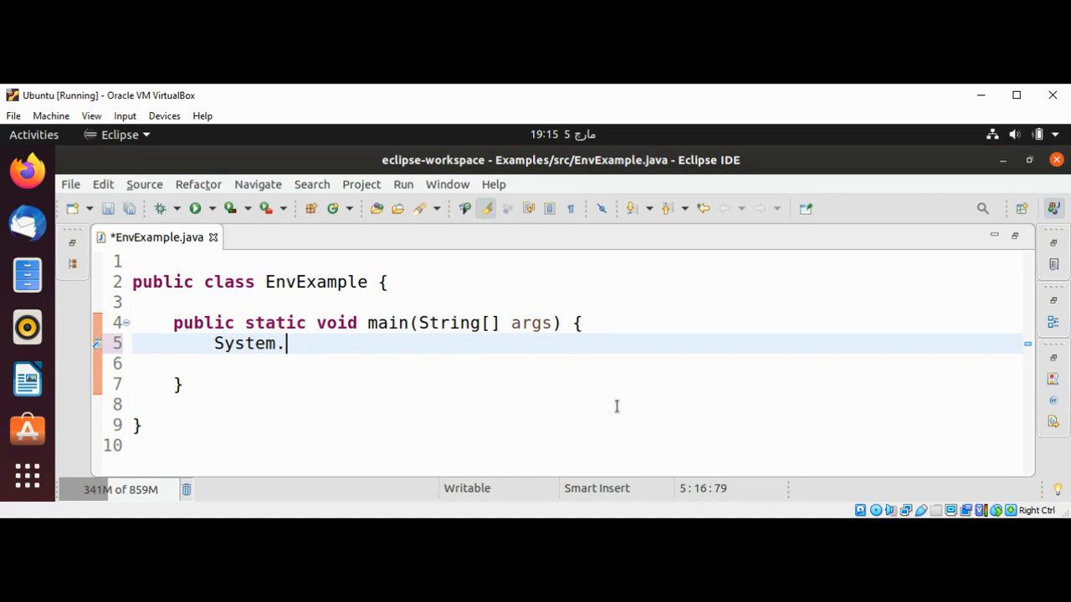
type("out.println(\"Path:\"+")
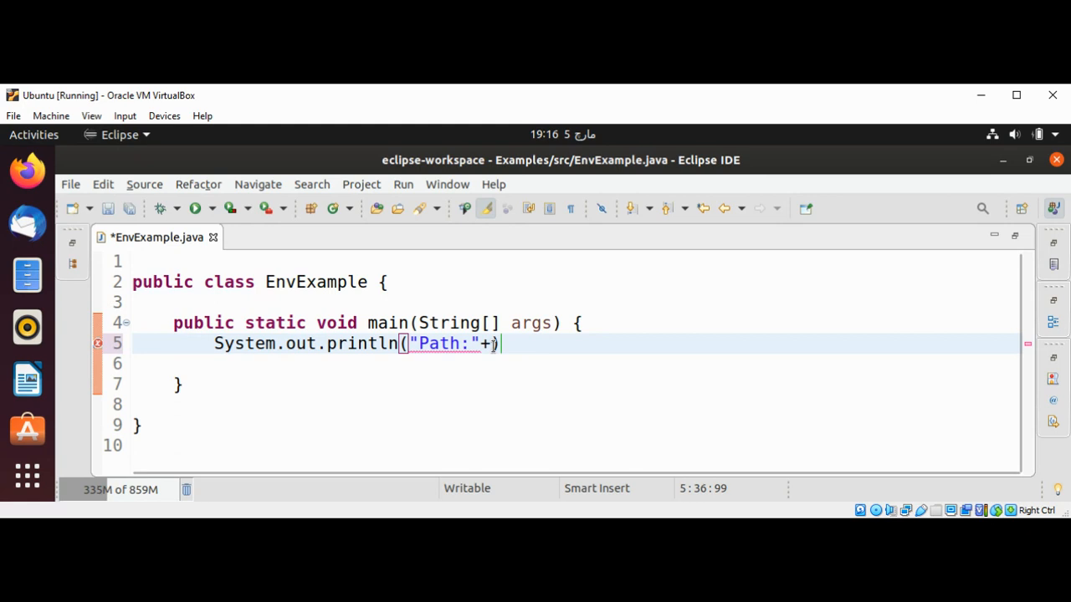
type("Syste")
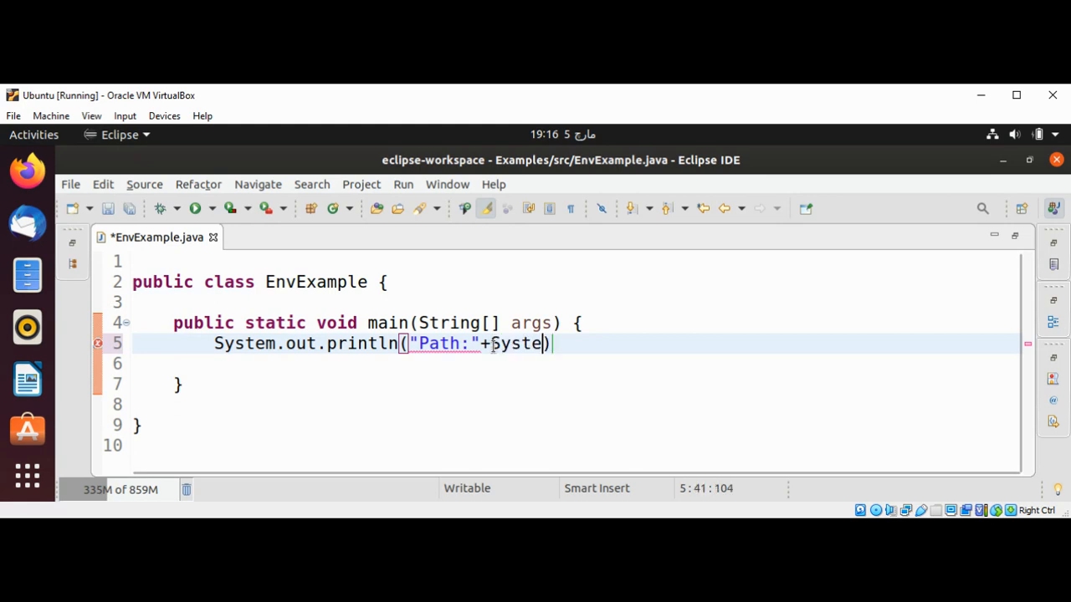
type("m.")
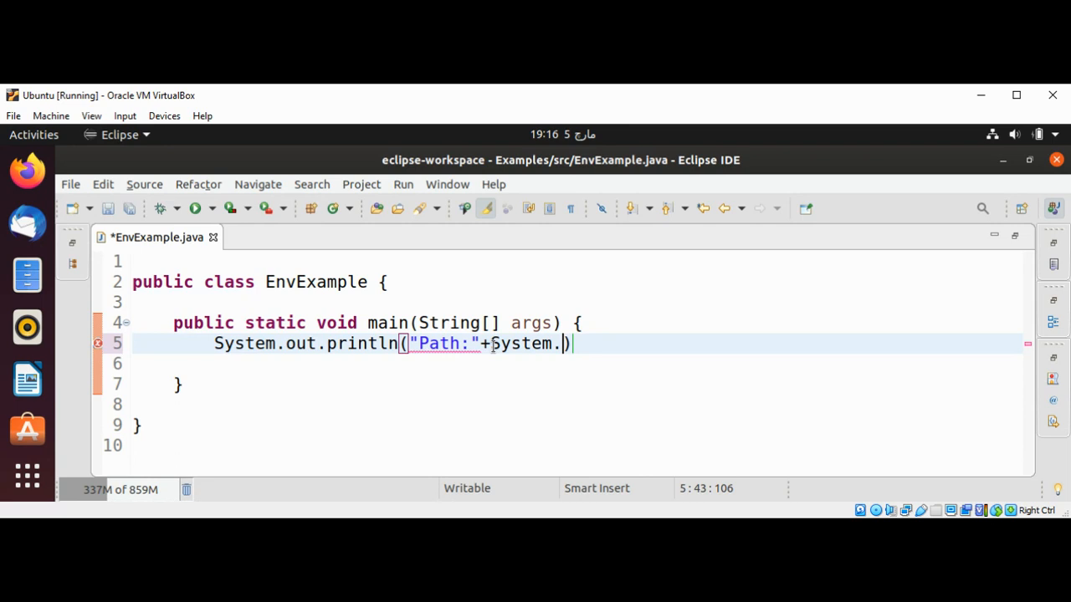
type("getenv(\"PATH\"));)")
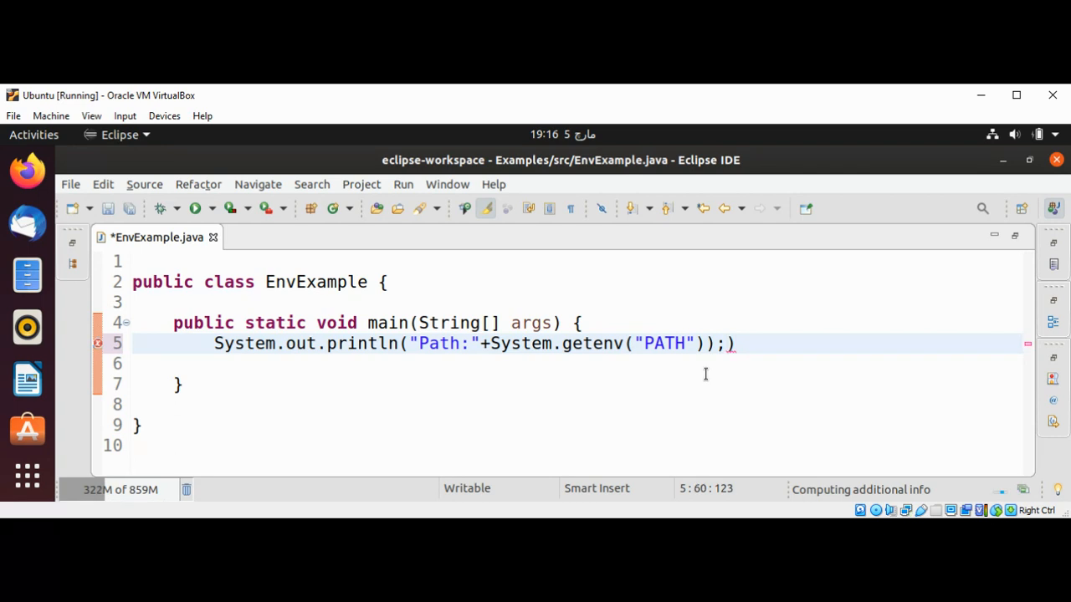
key("BackSpace")
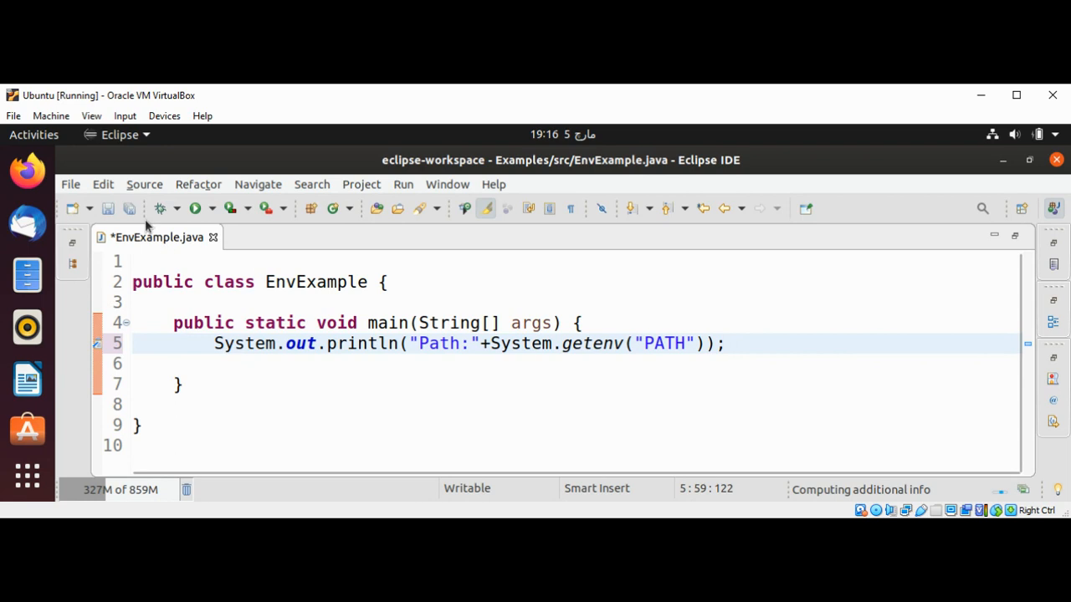
Save the edited EnvExample.java file.
left_click(724, 343)
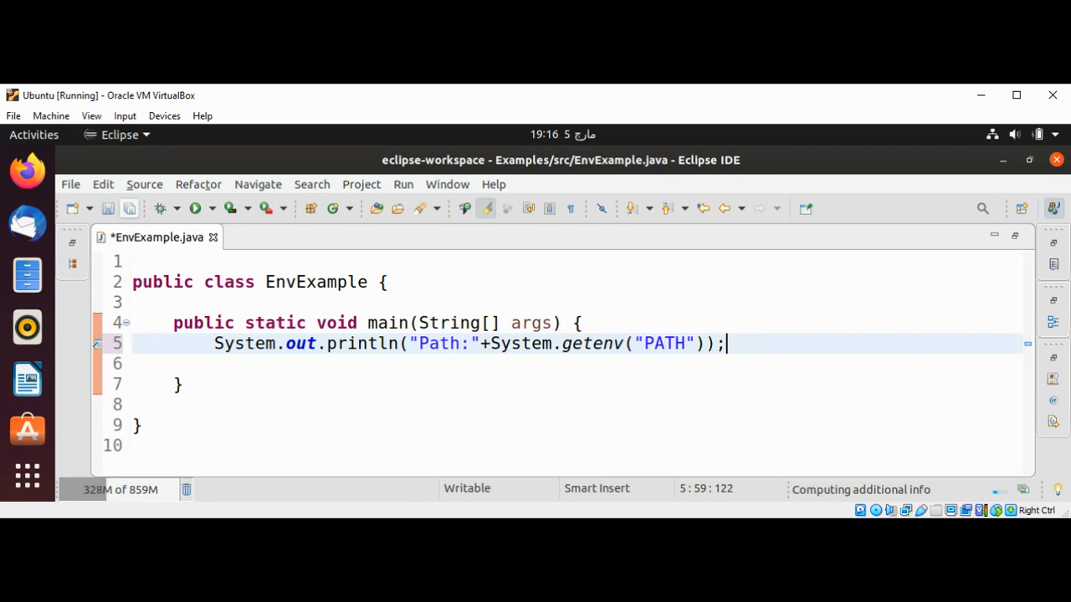
key("ctrl+s")
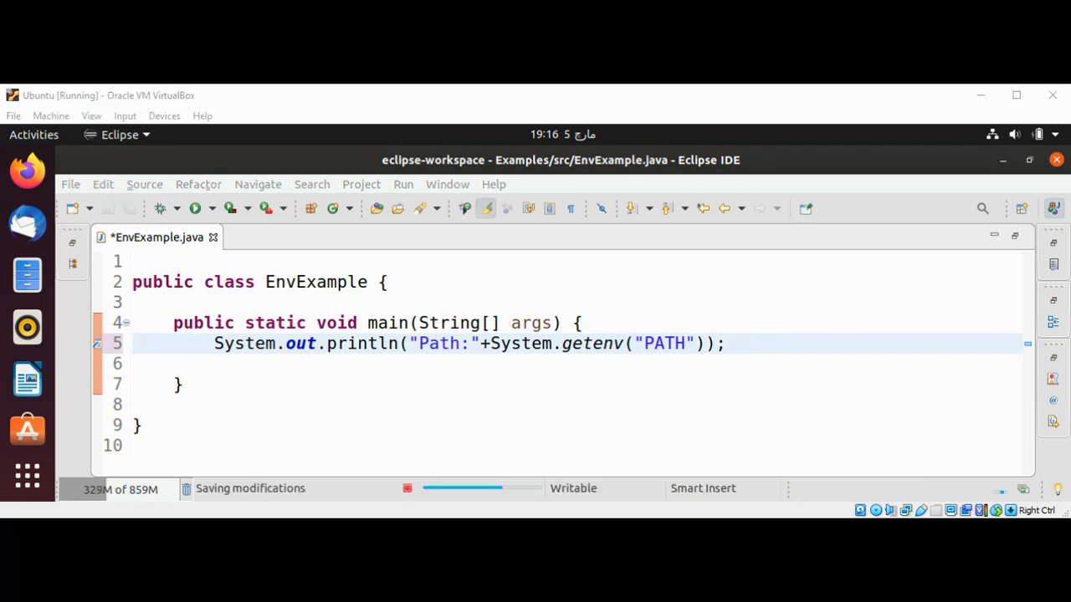
left_click(195, 208)
type("//")
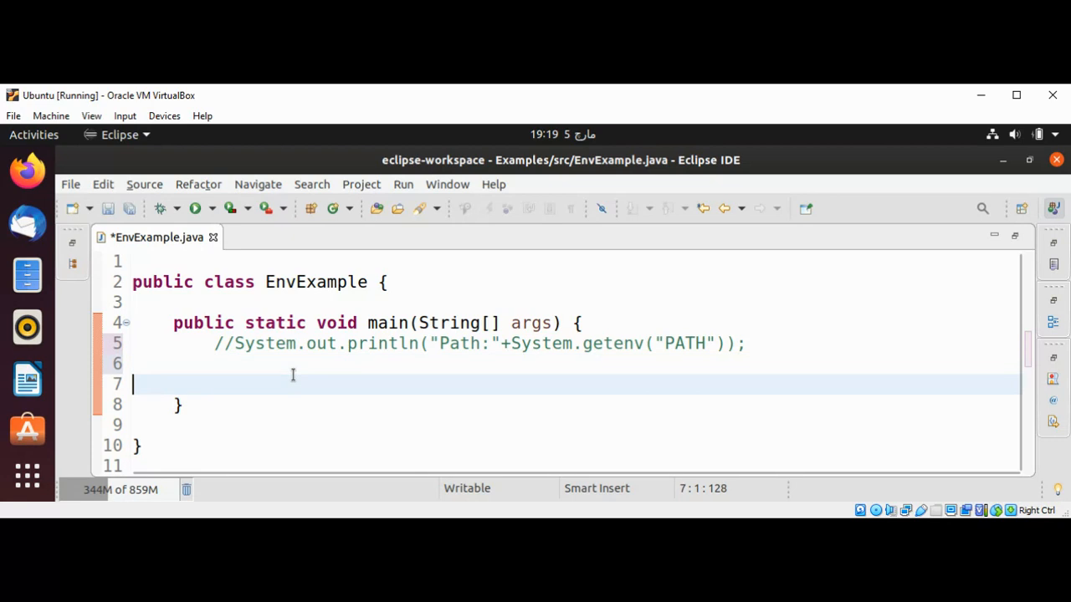
Write System.getenv().forEach((k,v)->{ on line 7 with a closing brace on line 9.
type("Syste")
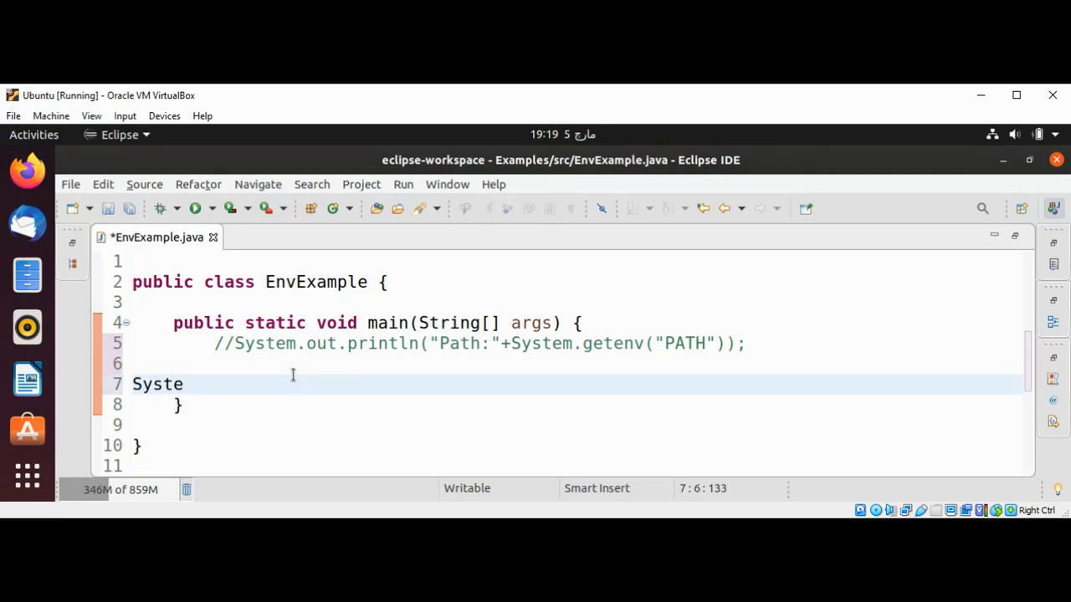
type("m.")
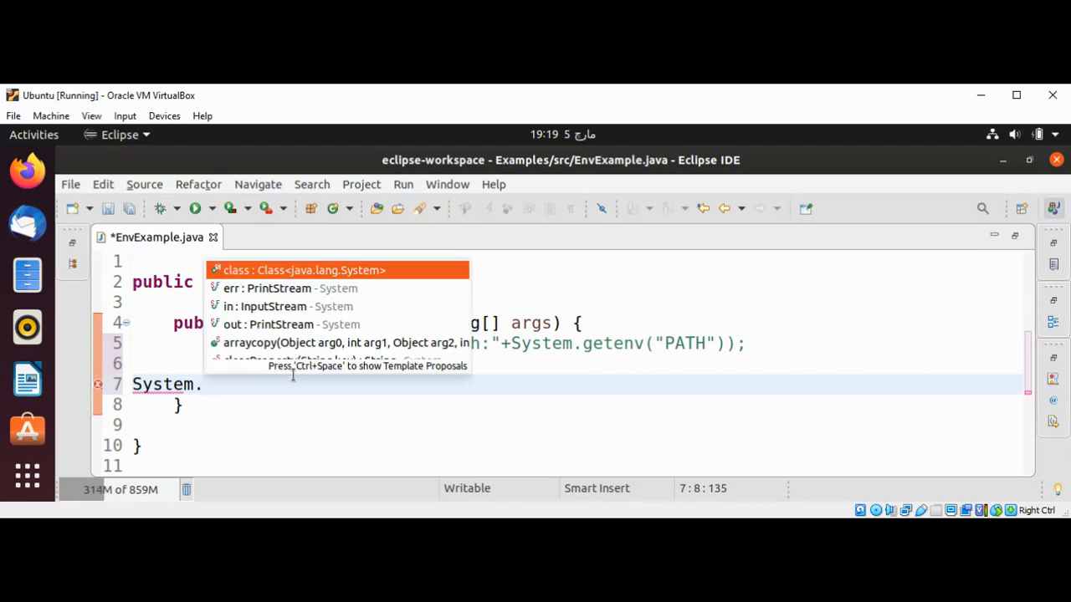
type(".getenv().forEach")
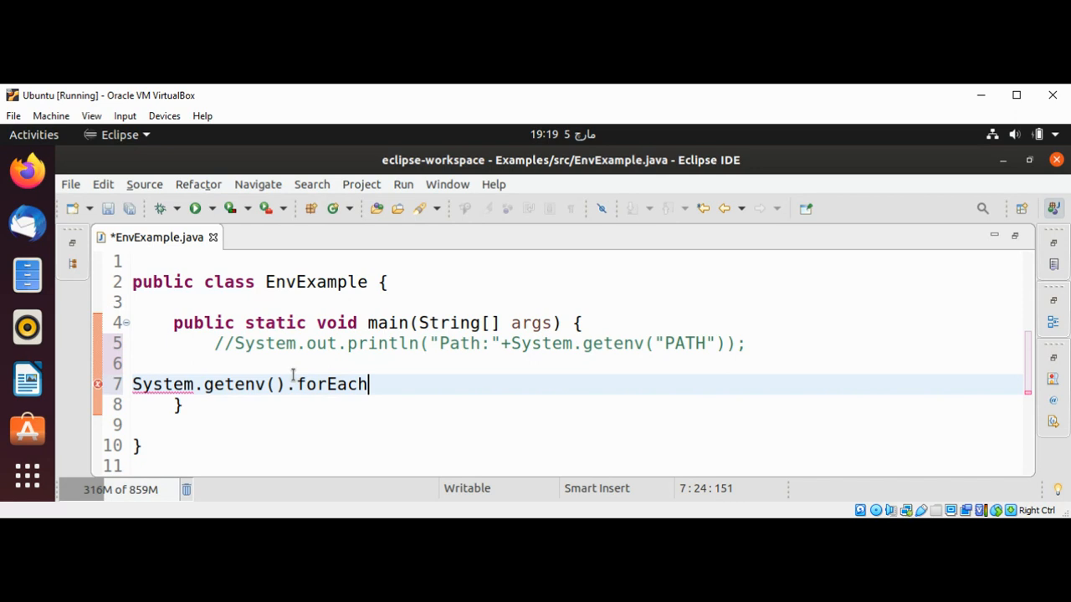
type("((k,v));")
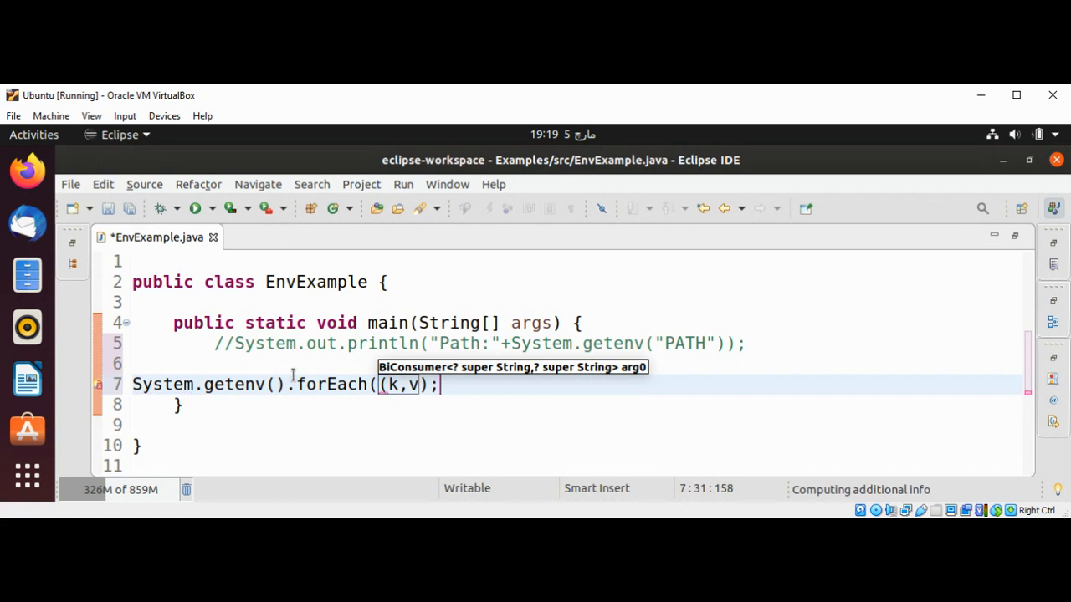
type("->")
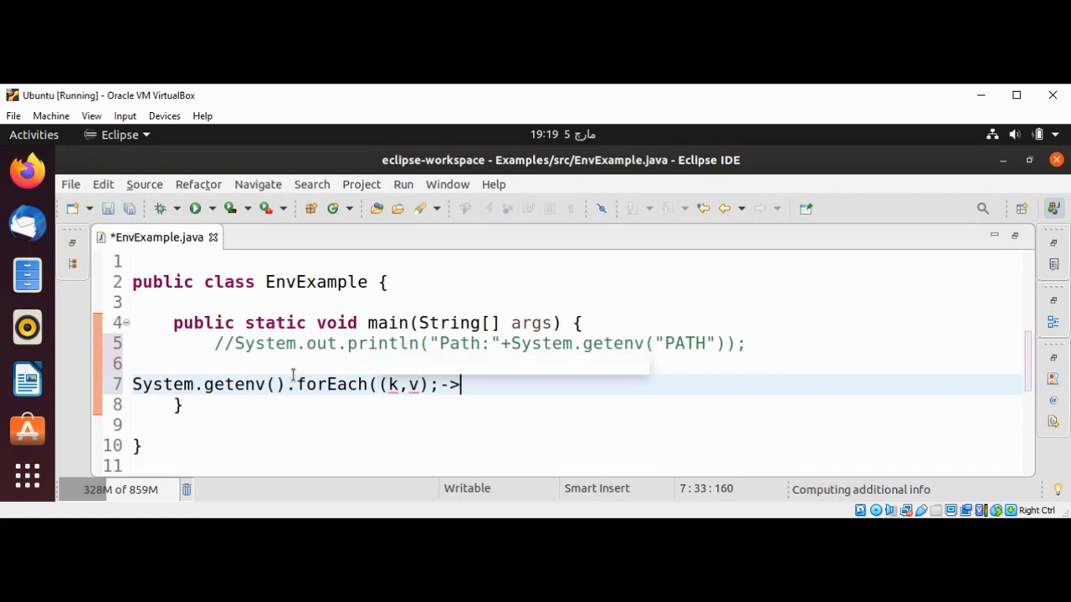
type("{")
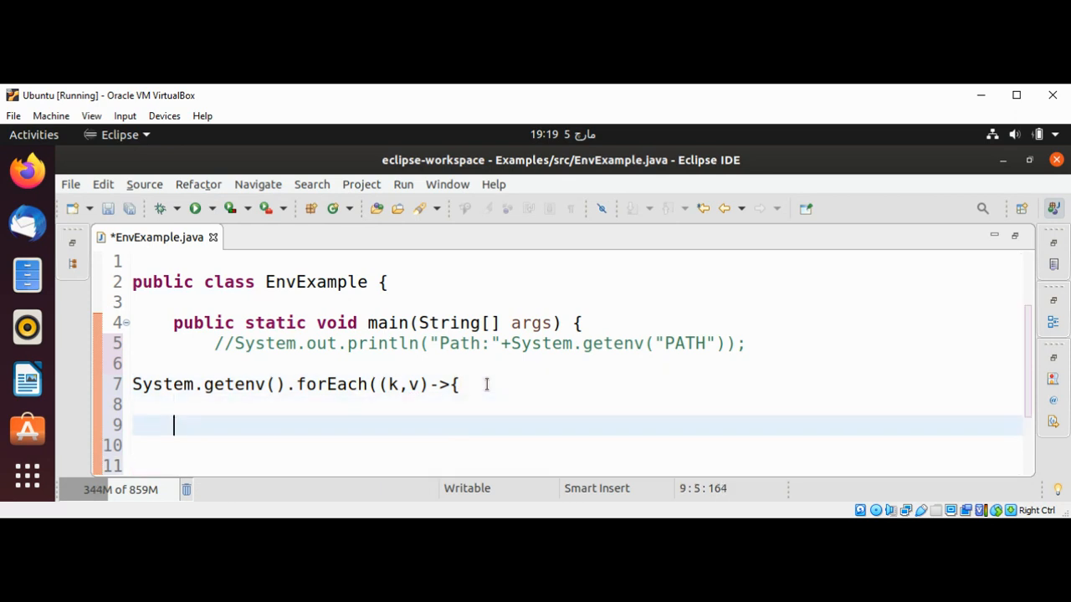
type("}")
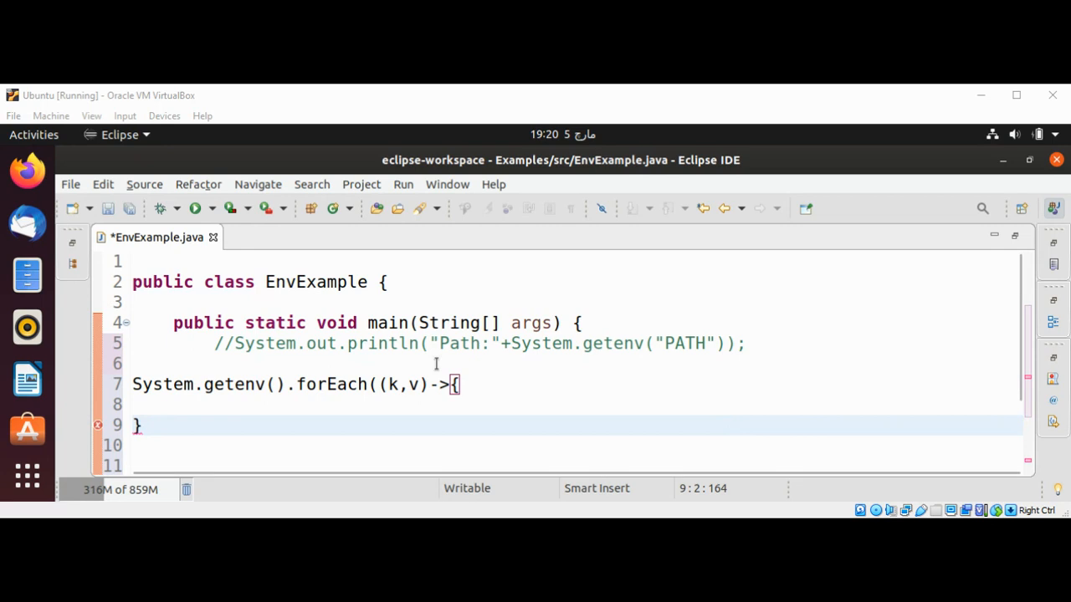
Close the forEach with ); and add System.out.println(k+" : "+v); inside the lambda.
left_click(142, 425)
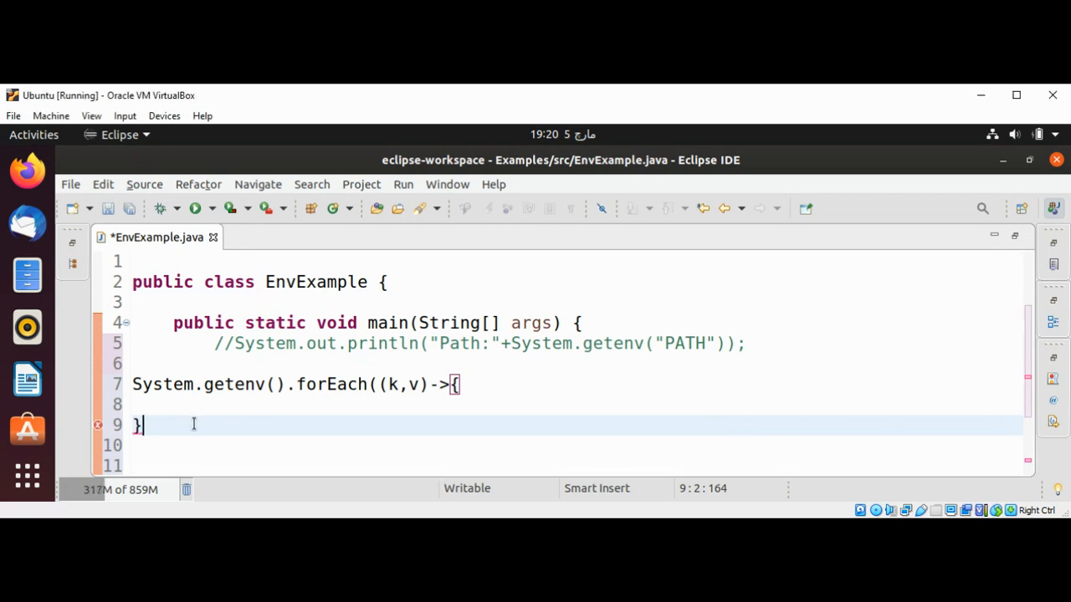
type(");")
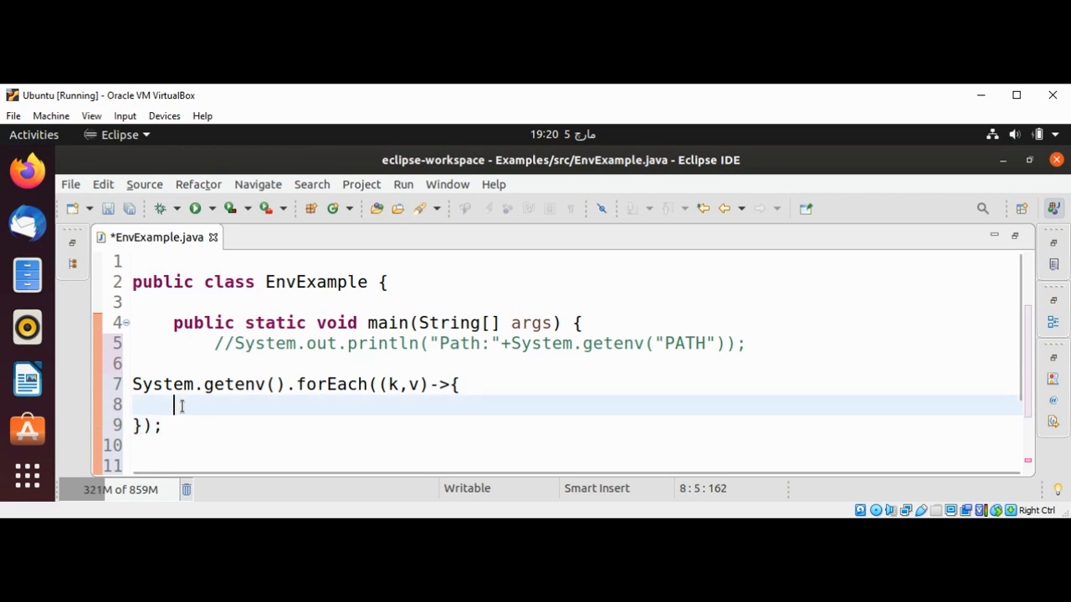
type("Syst")
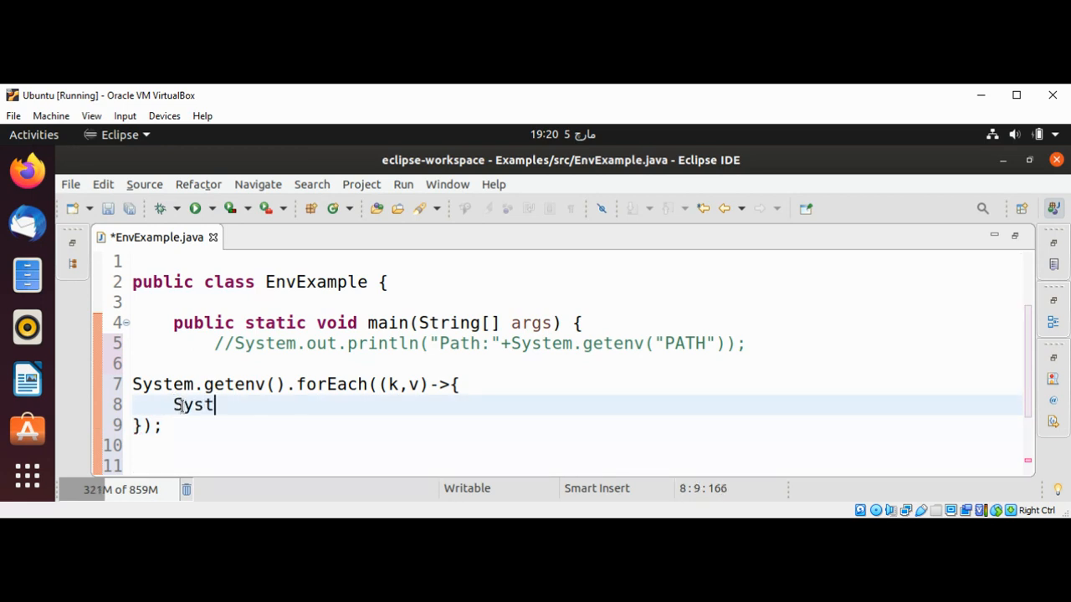
type("em.")
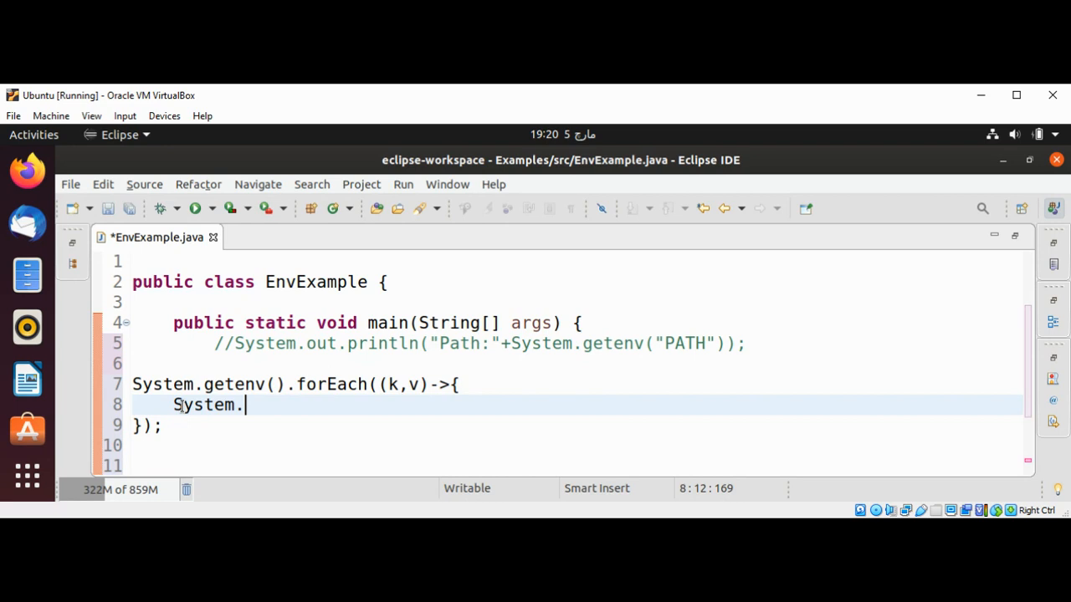
type("out.println()")
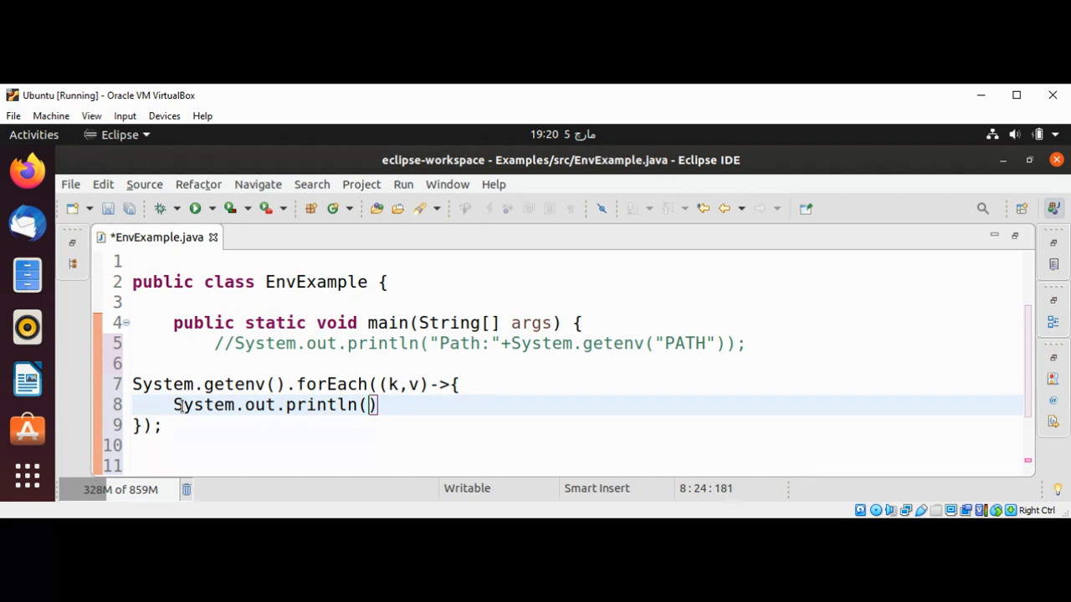
type("k+\" : \"+v")
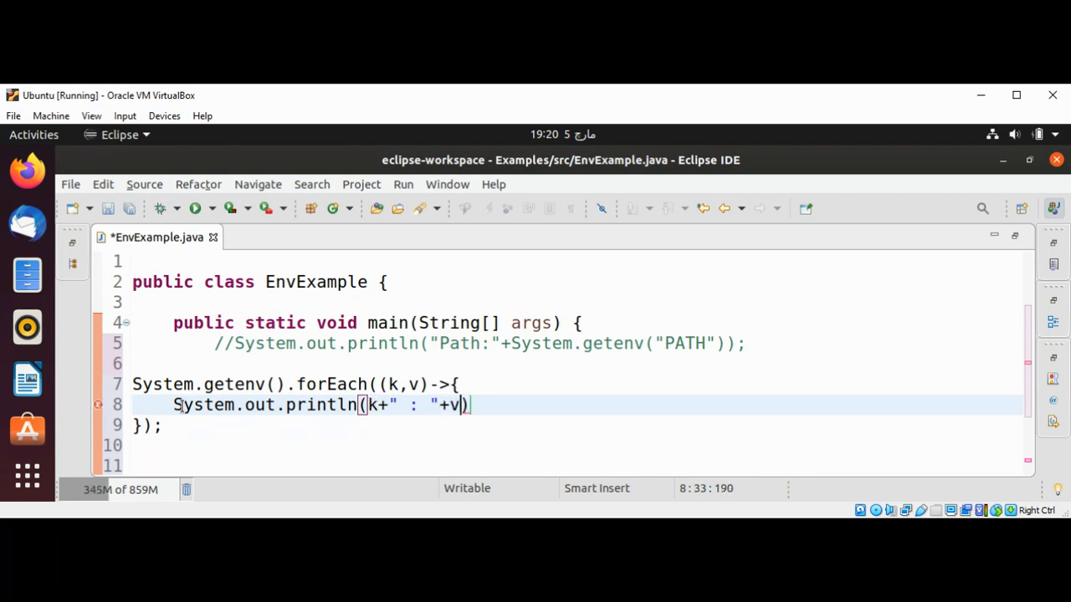
type(";")
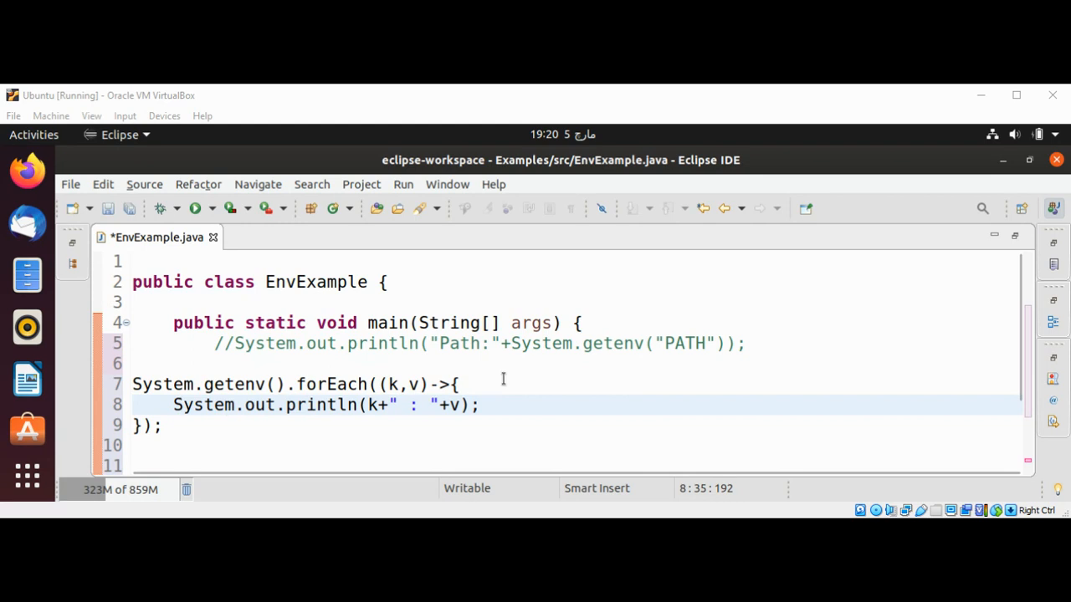
left_click(195, 208)
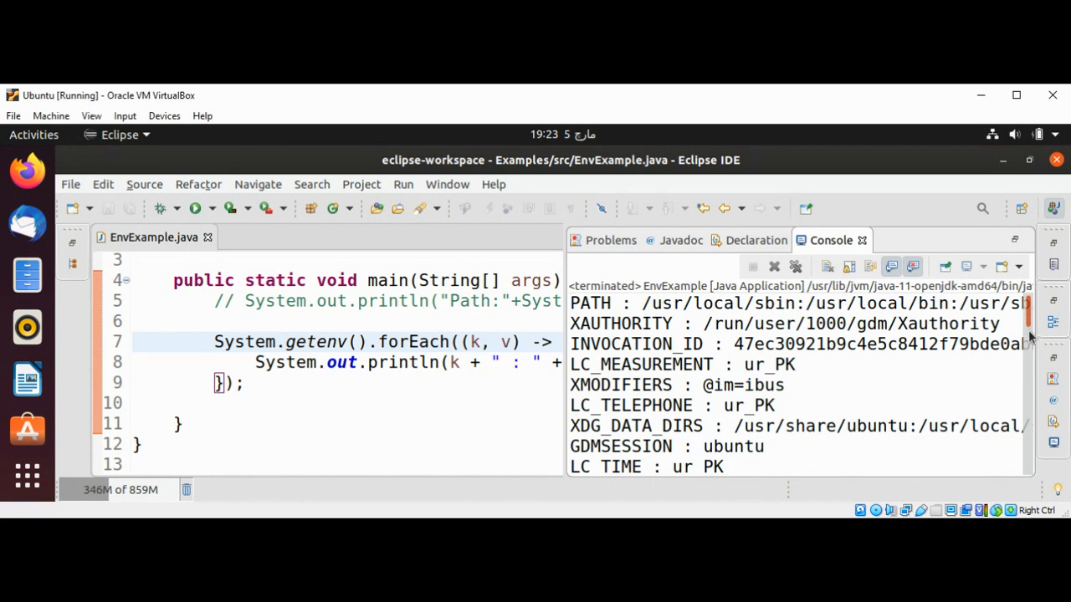
scroll("down", 3)
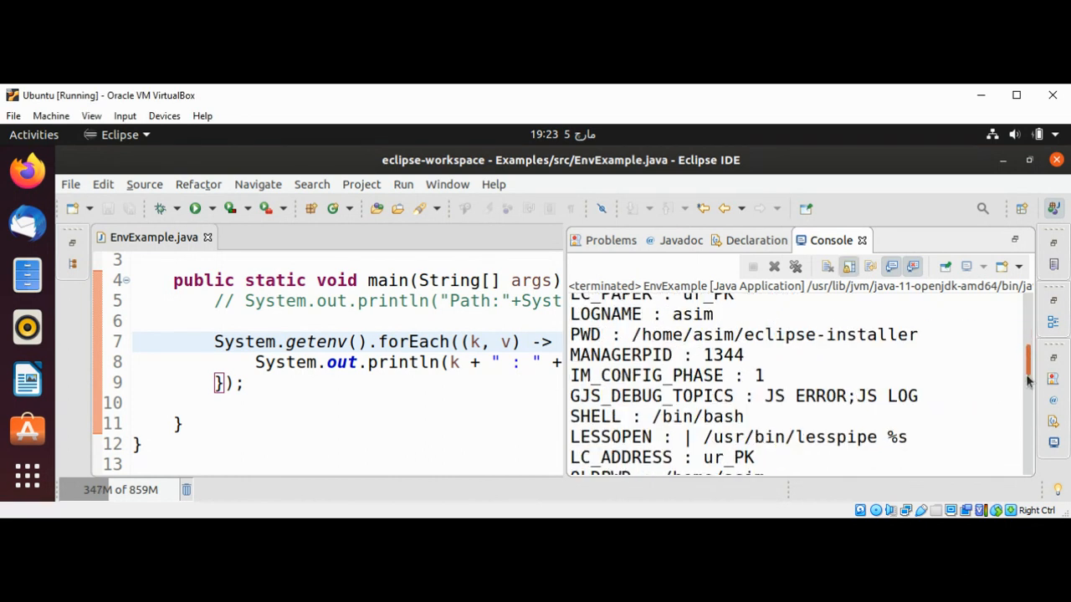
scroll("down", 3)
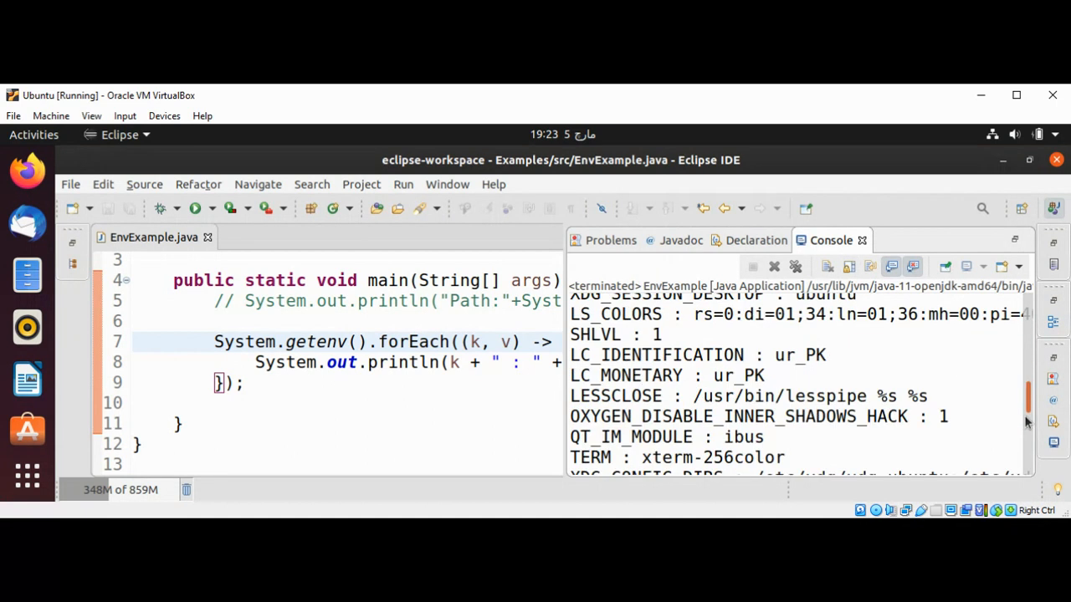
scroll("down", 3)
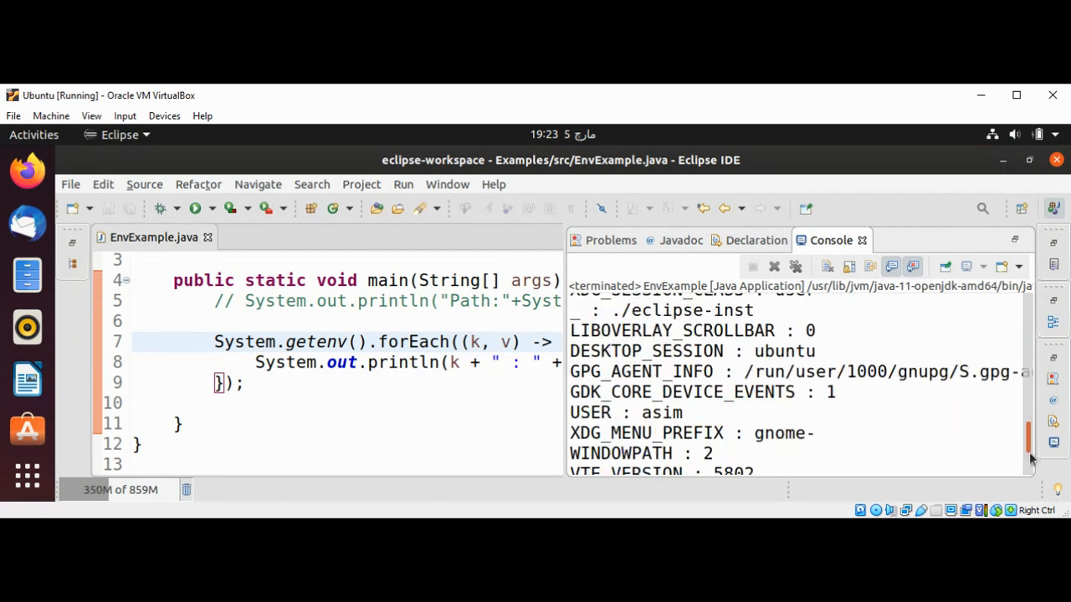
scroll("down", 3)
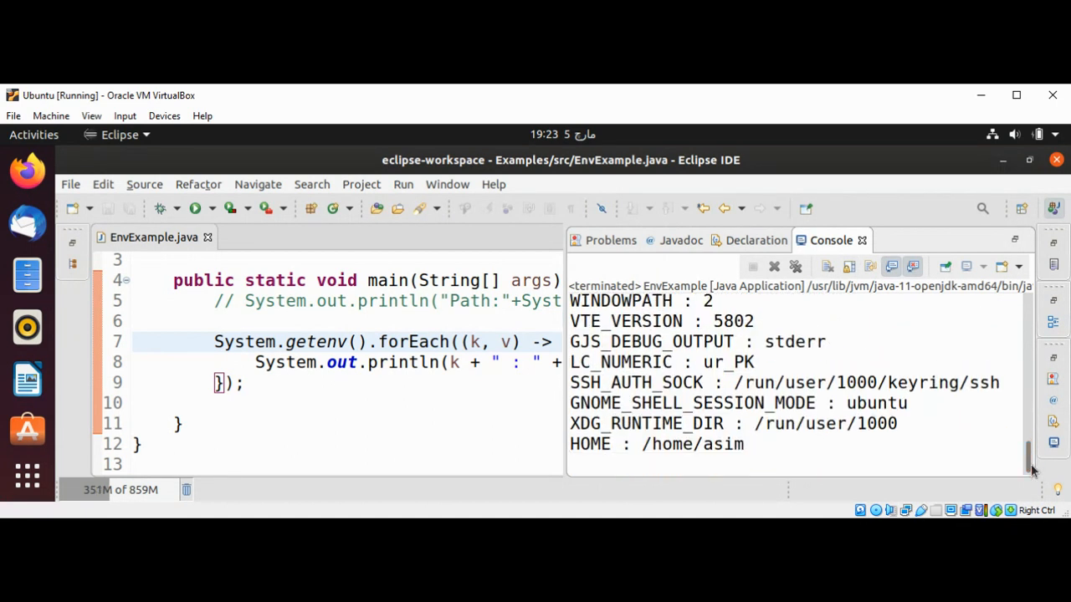